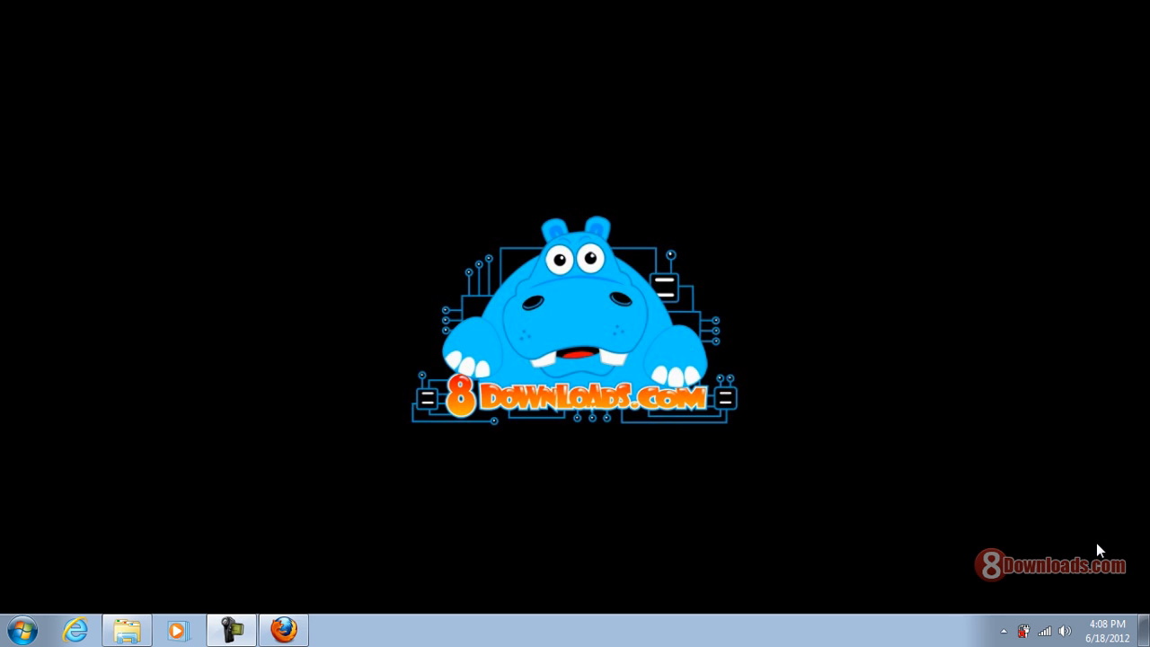
mouse_move(997, 516)
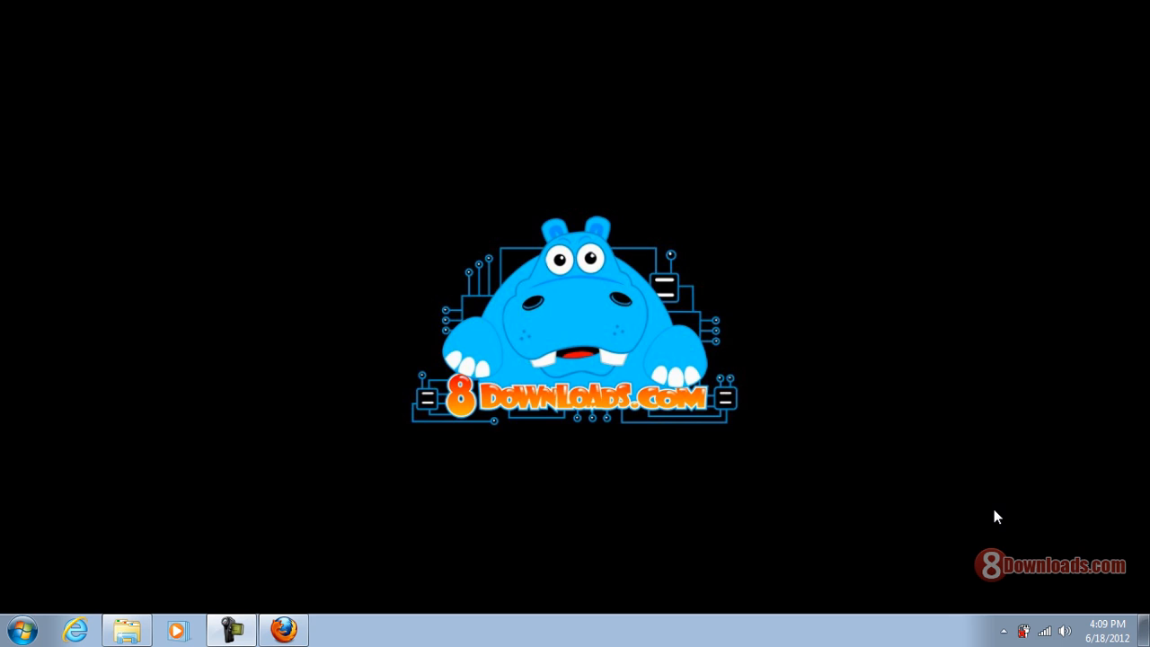
mouse_move(955, 549)
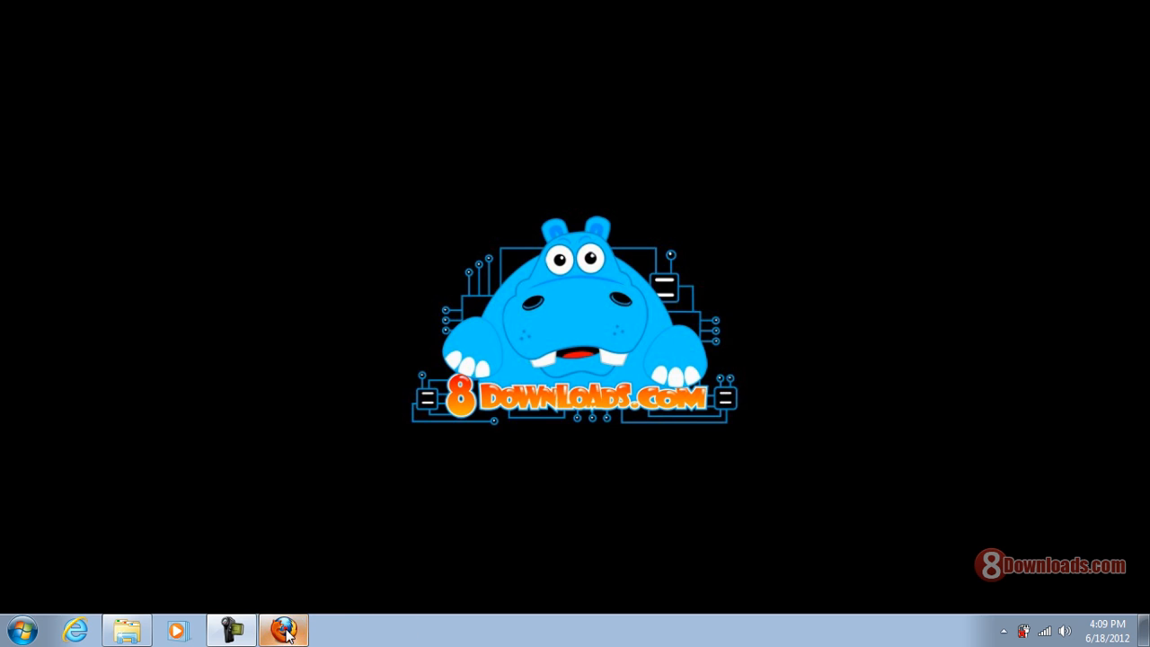
Restore Firefox to show the file-encryption.net article on file encryption and Windows EFS
left_click(284, 630)
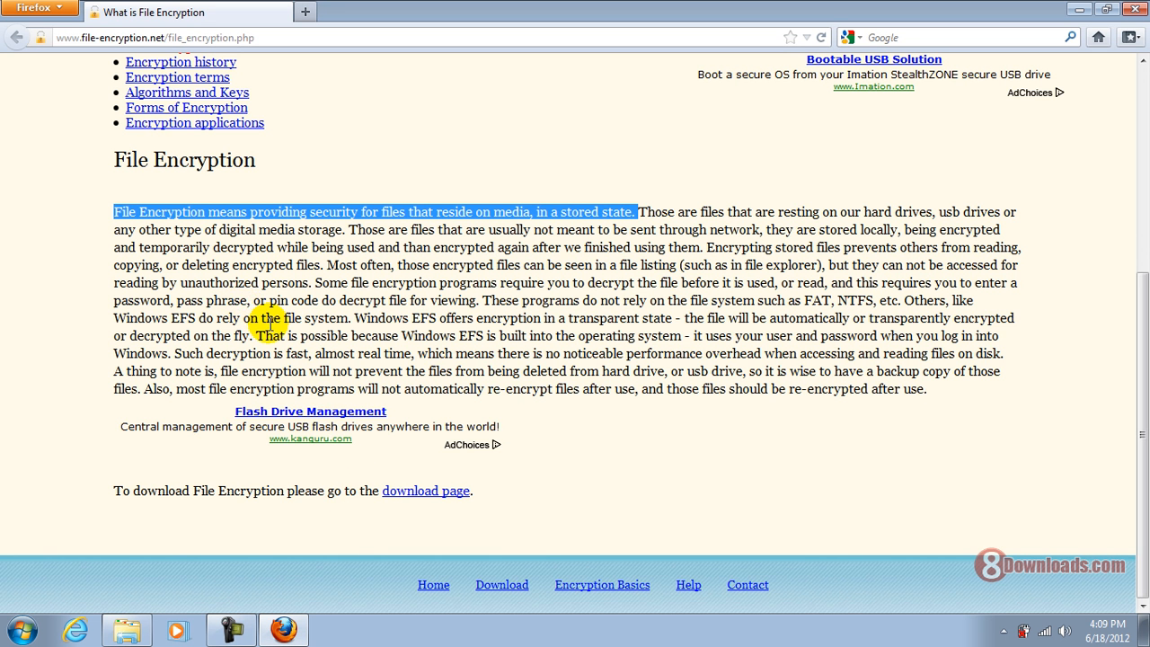
mouse_move(182, 215)
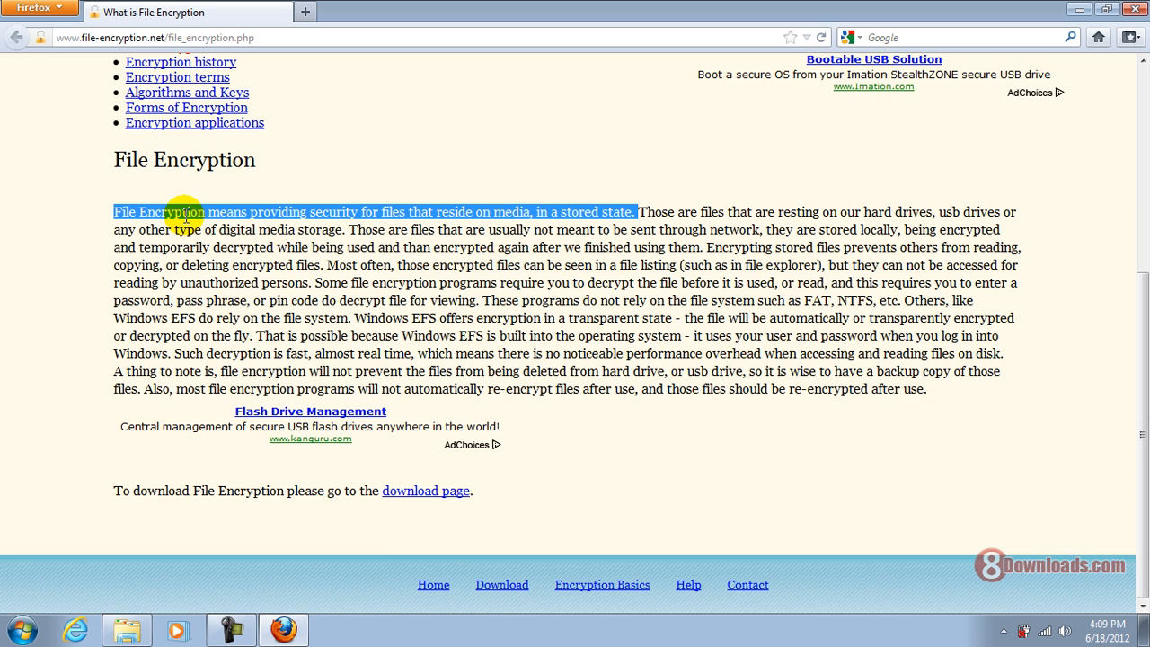
mouse_move(106, 235)
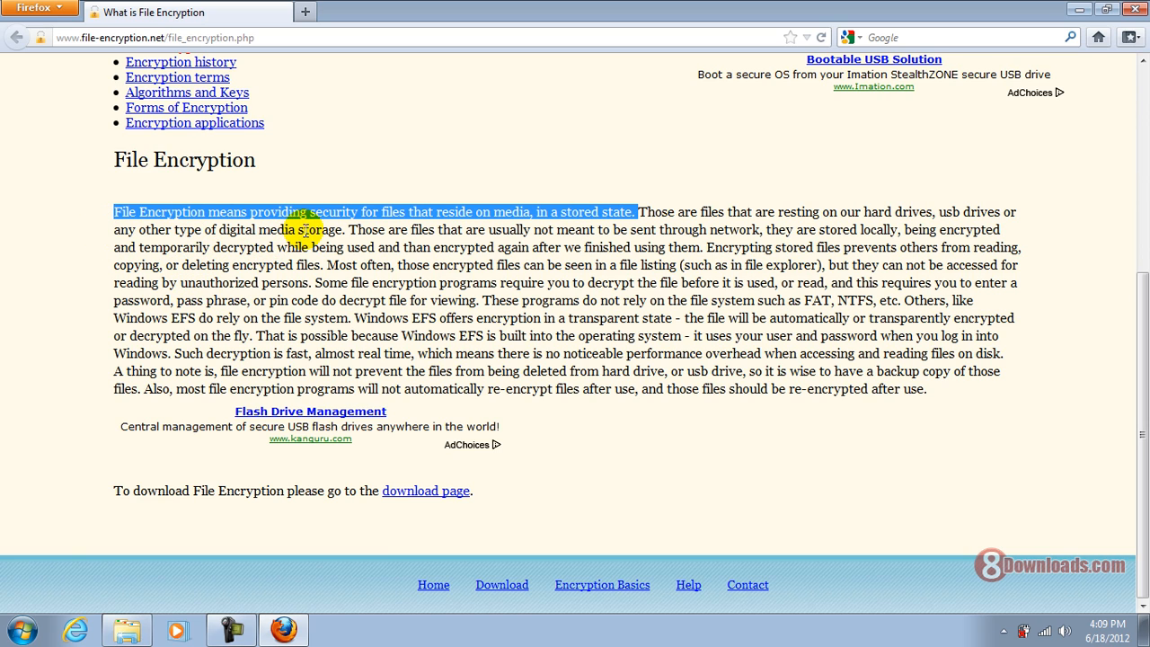
mouse_move(462, 247)
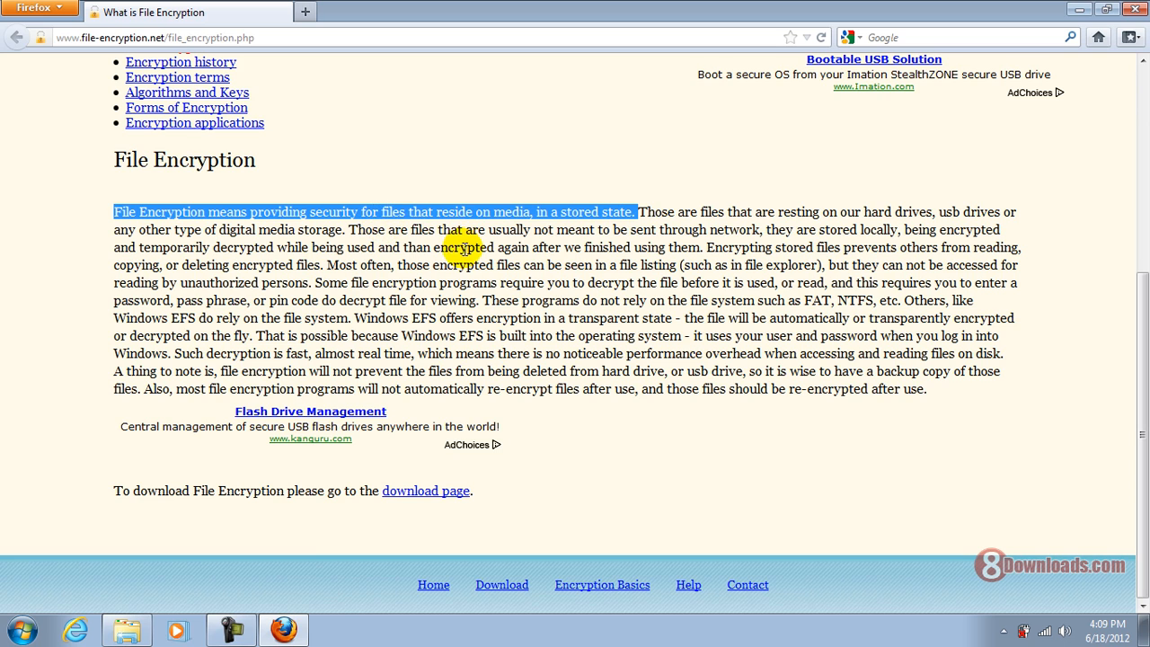
mouse_move(616, 247)
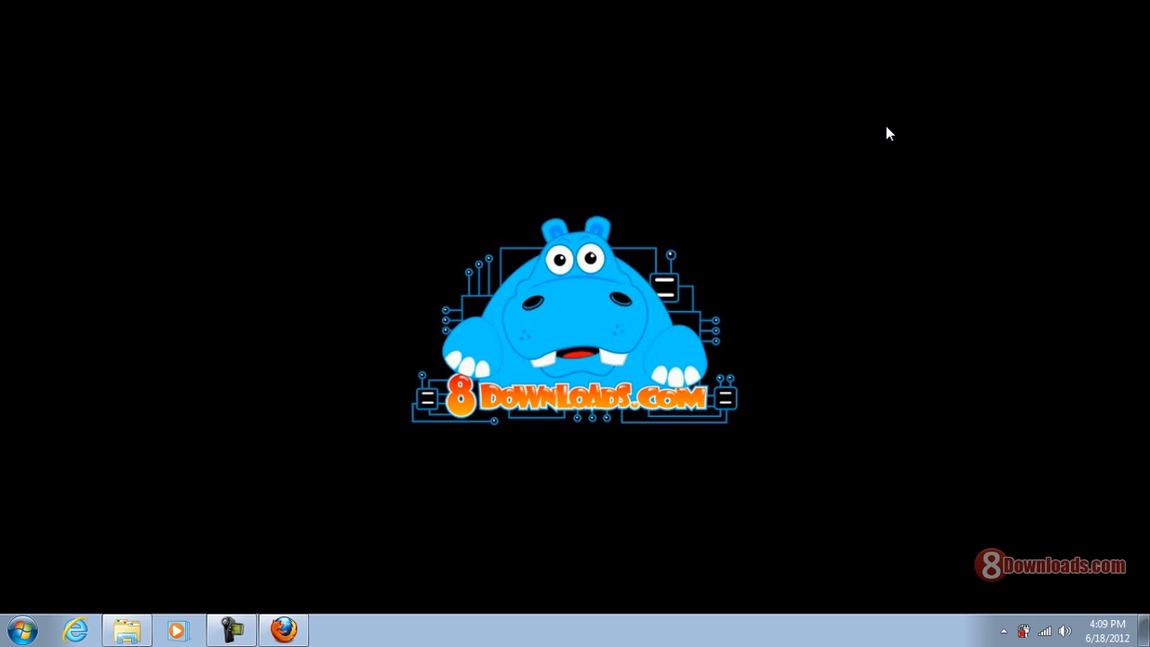
mouse_move(841, 159)
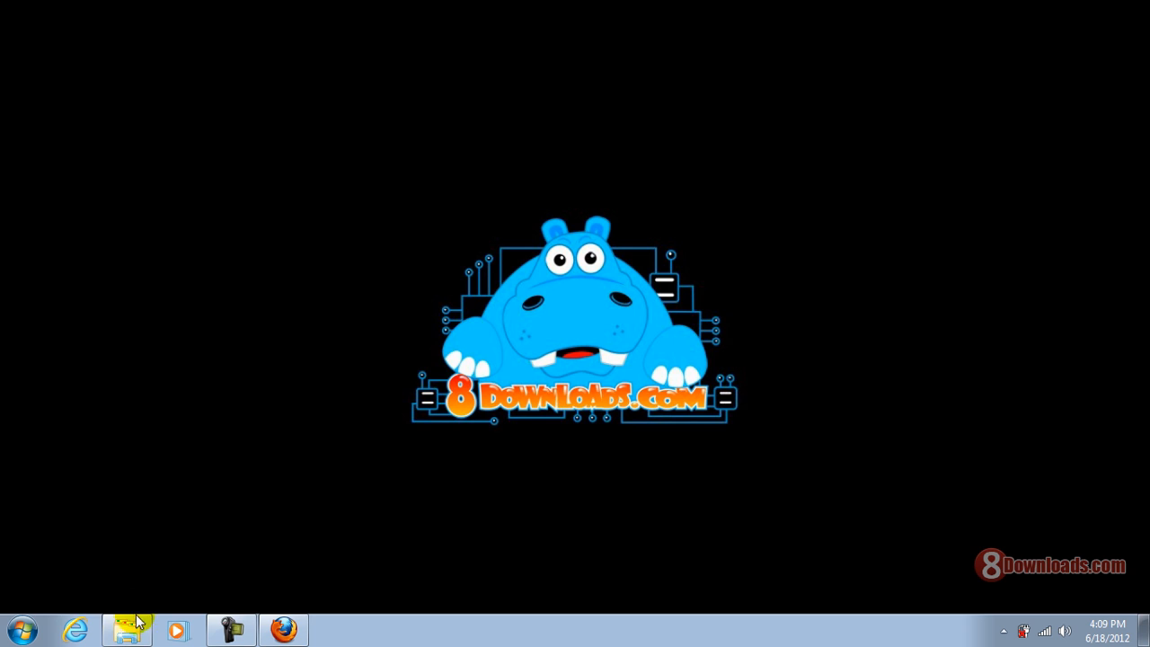
Open the Documents library and bring up the context menu for the Authorization document
left_click(125, 626)
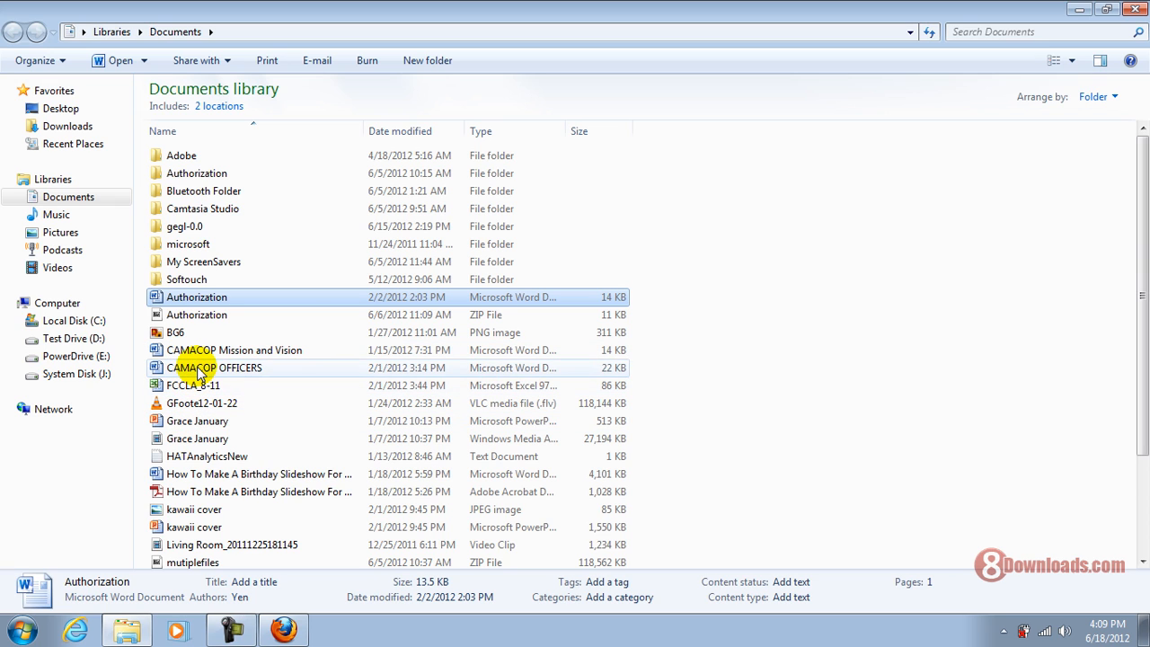
left_click(233, 349)
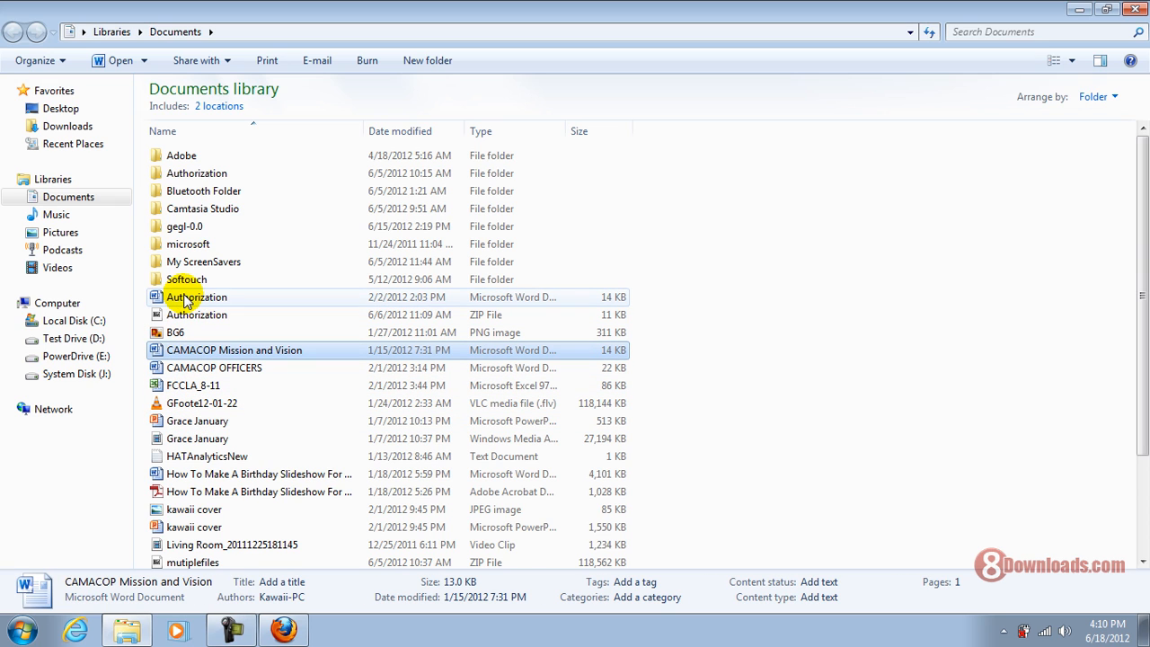
left_click(196, 296)
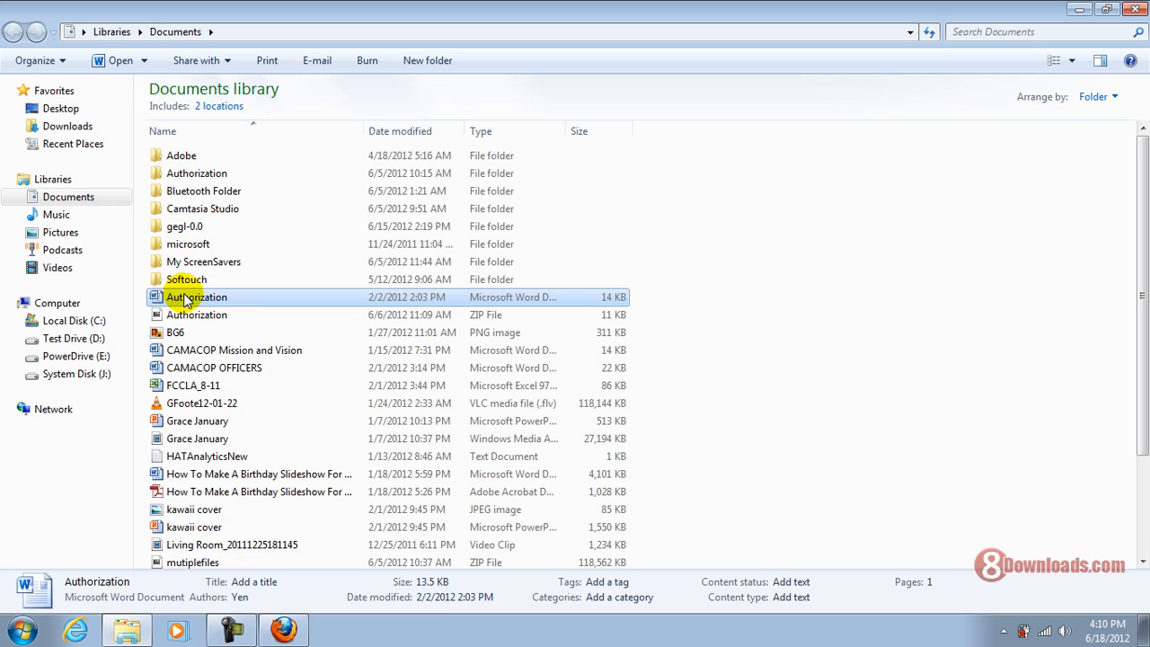
right_click(196, 297)
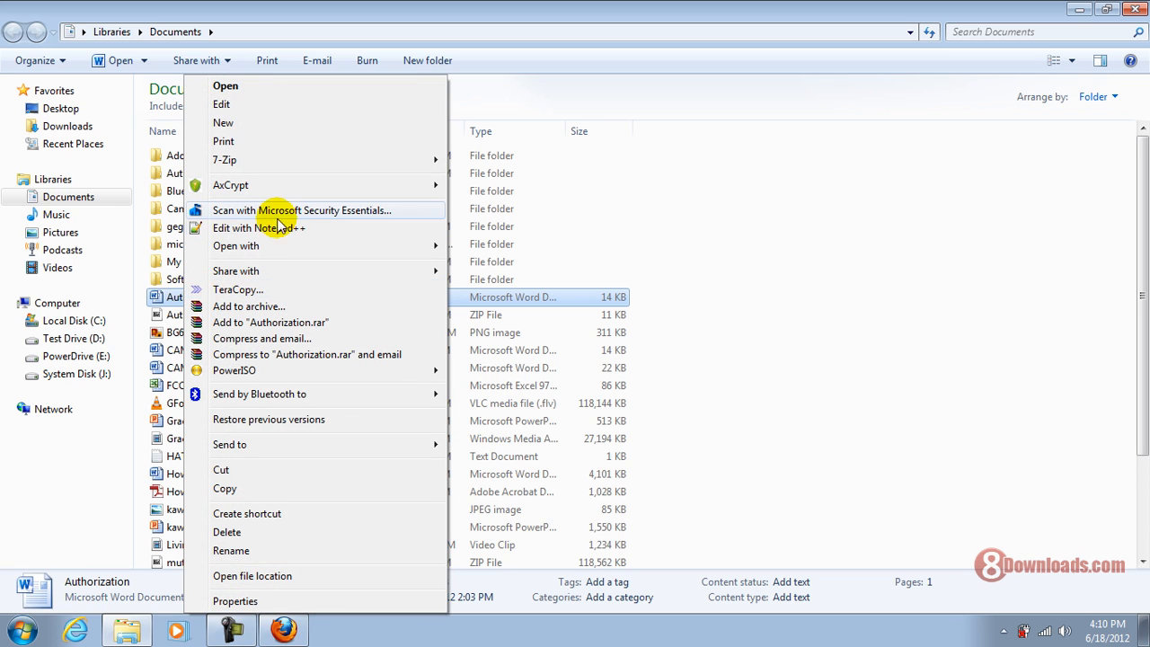
mouse_move(269, 185)
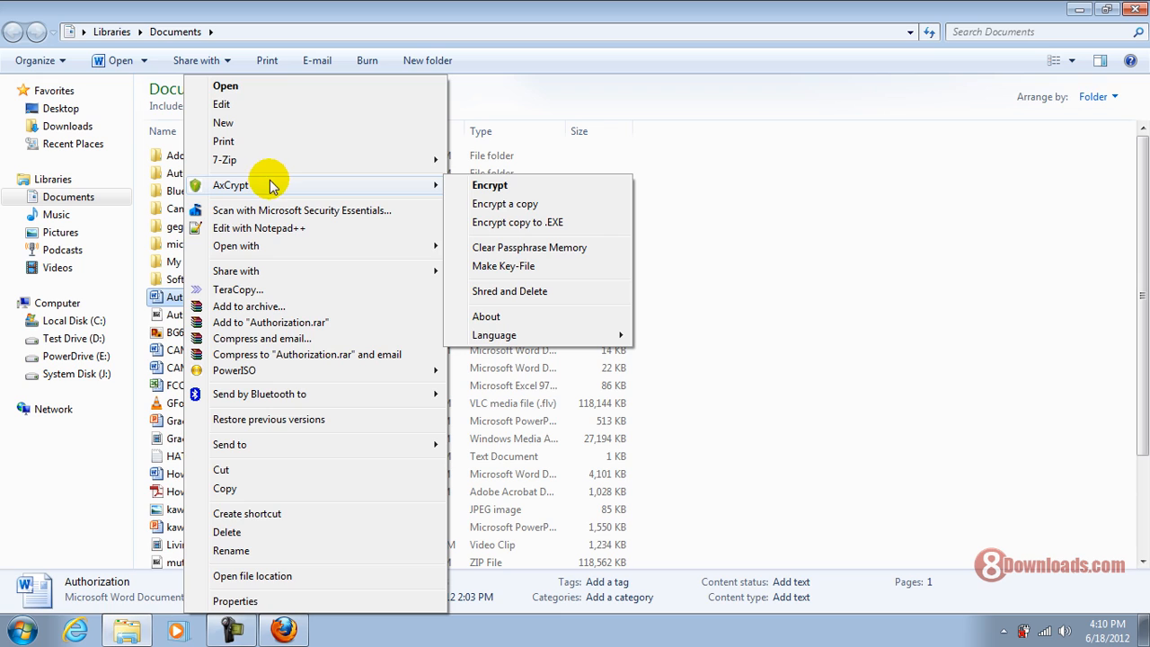
mouse_move(481, 185)
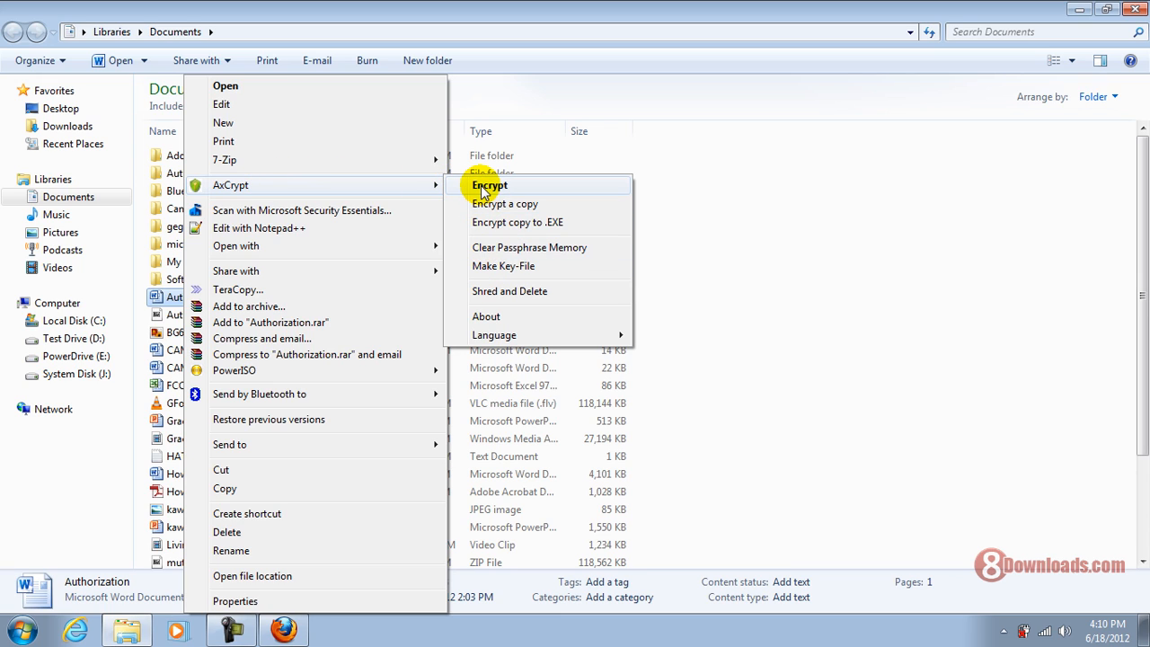
mouse_move(492, 214)
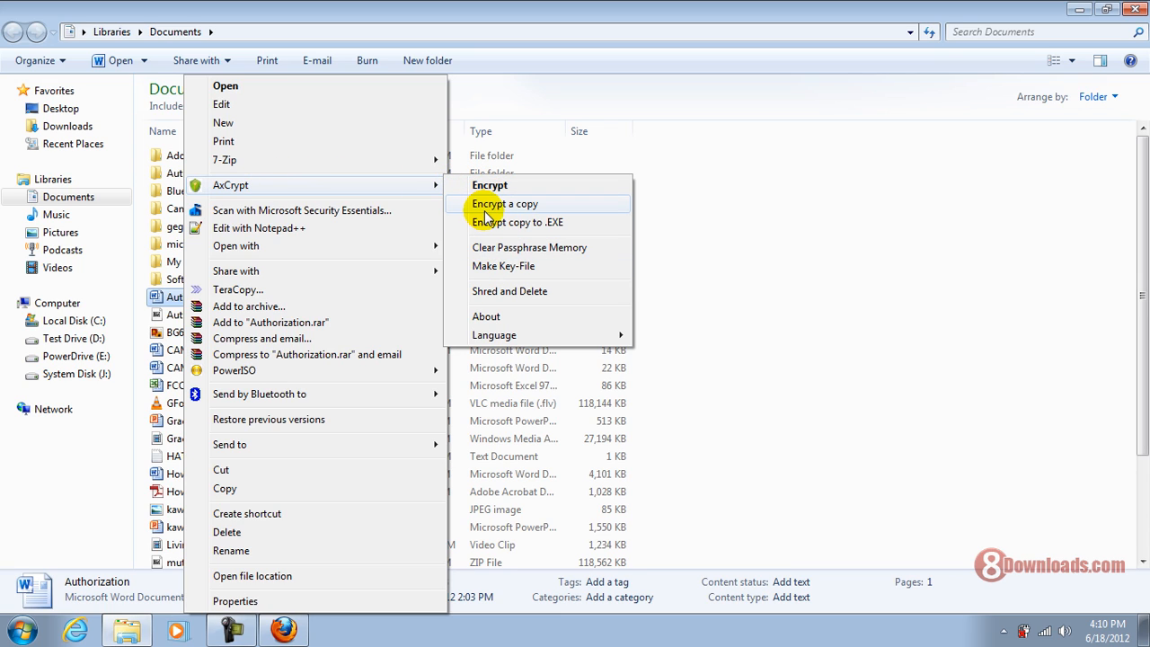
mouse_move(490, 185)
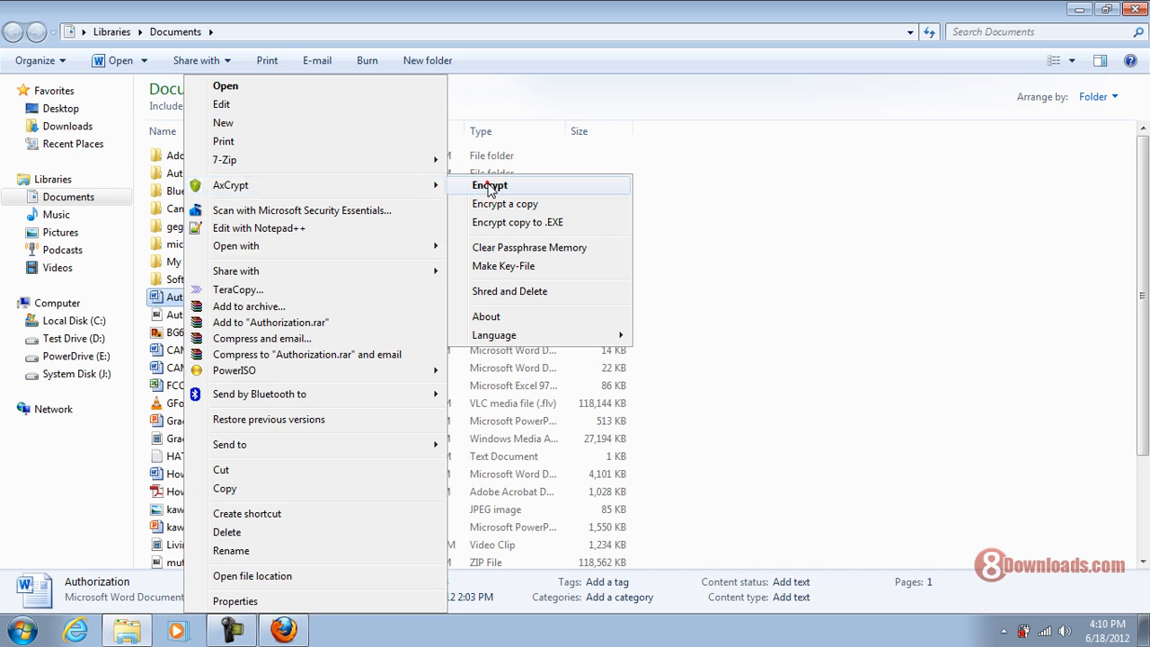
Encrypt Authorization using HATAnalyticsNew.txt as key-file, accepting the non-standard key-file warning
left_click(490, 185)
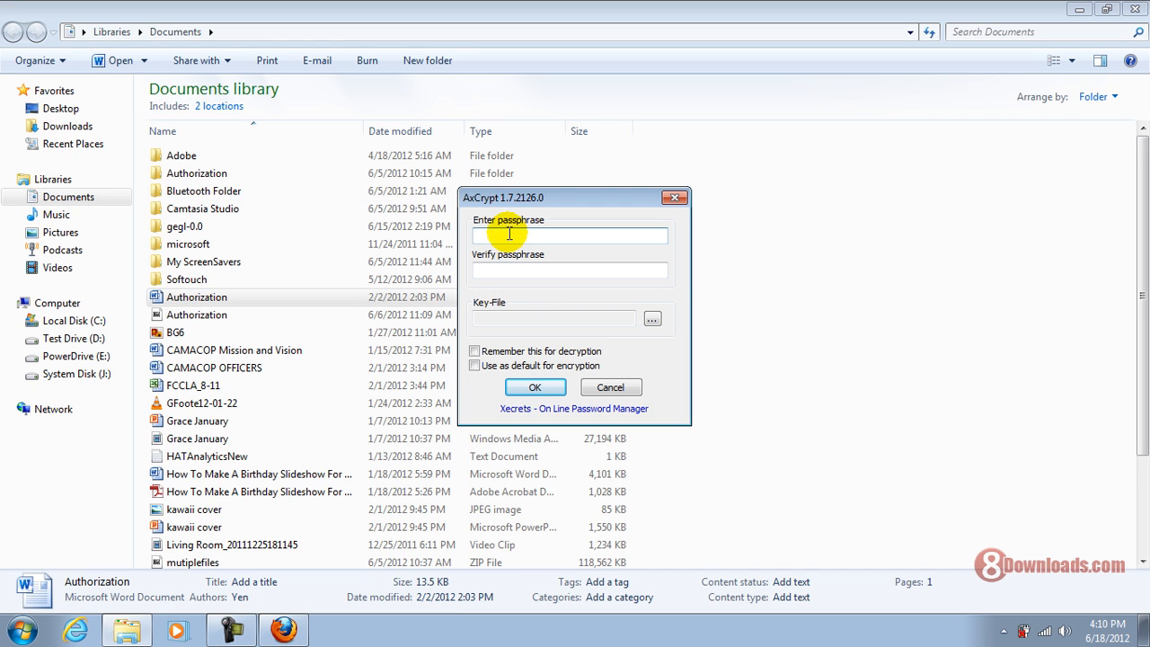
left_click(570, 271)
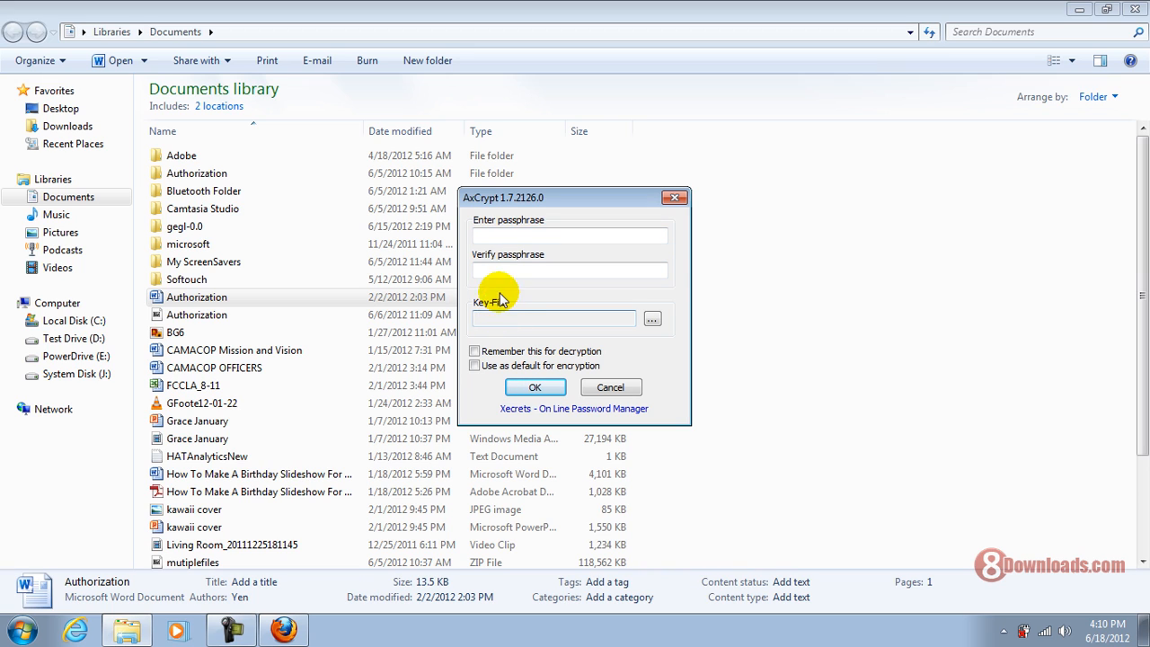
mouse_move(503, 270)
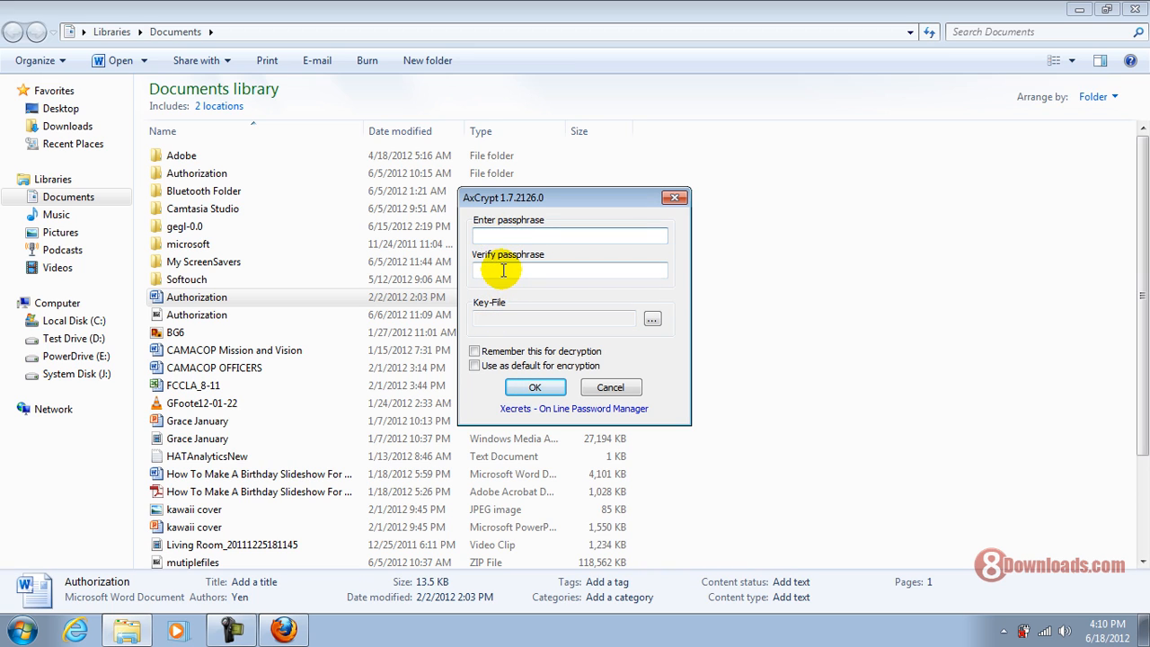
mouse_move(494, 276)
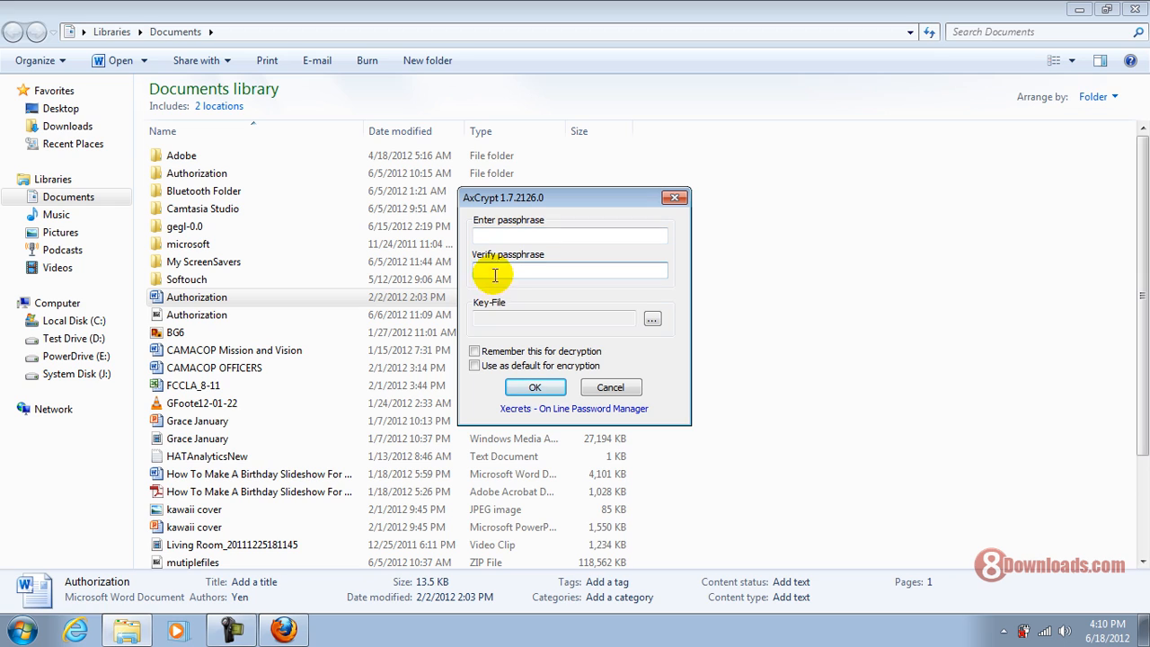
left_click(553, 318)
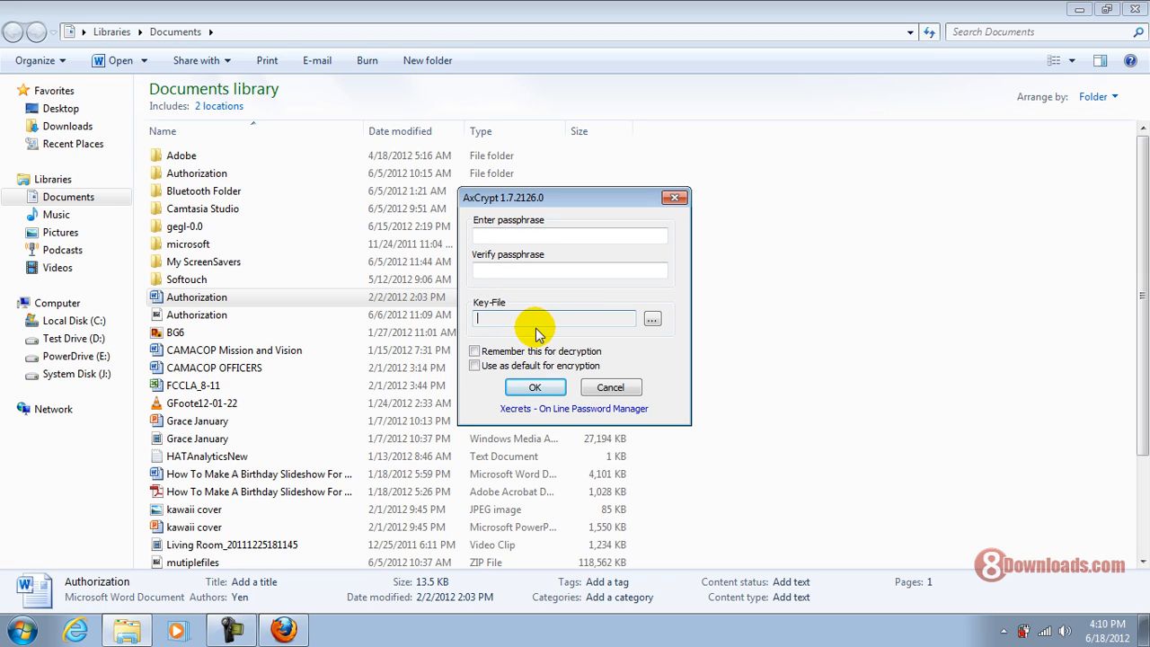
mouse_move(584, 341)
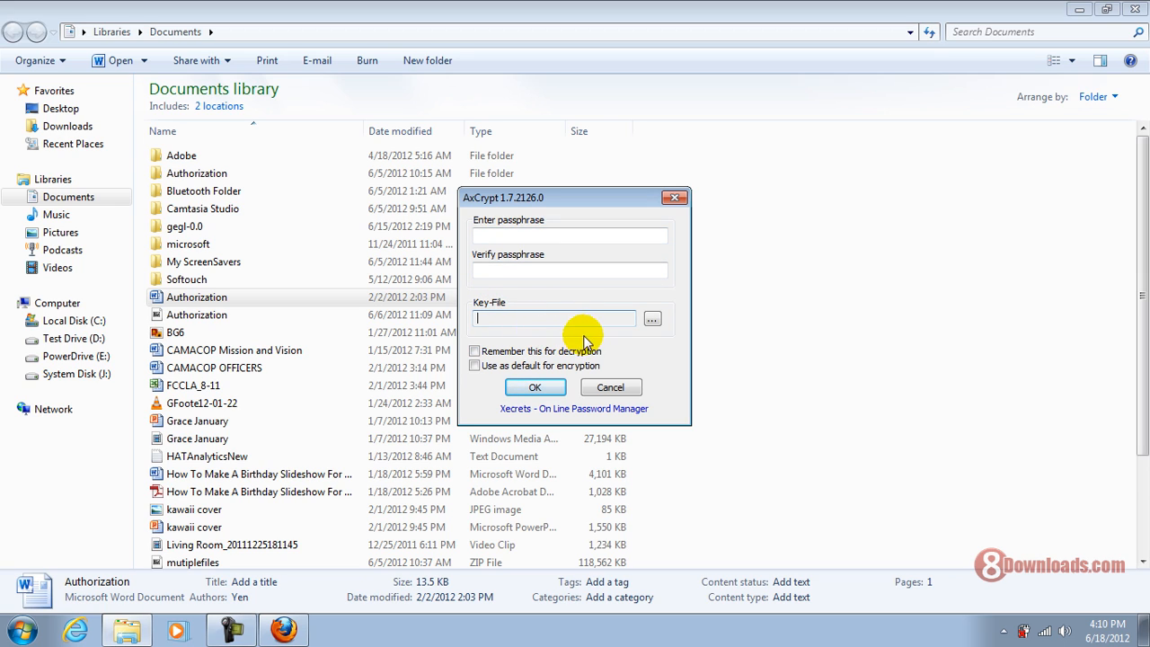
mouse_move(651, 319)
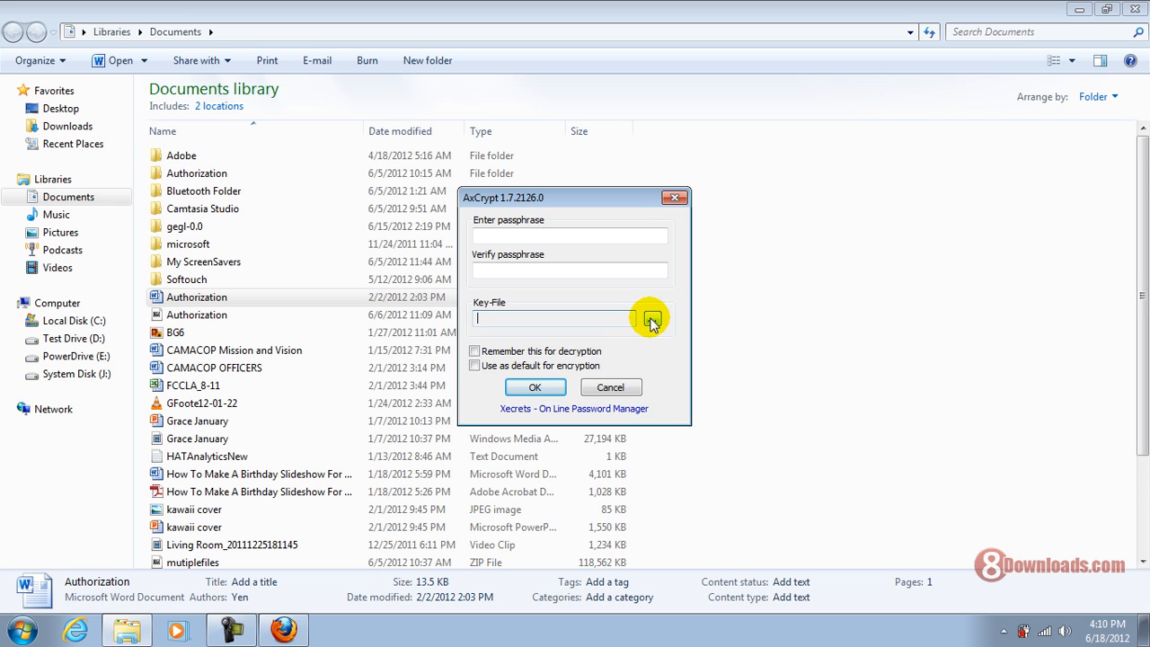
left_click(650, 317)
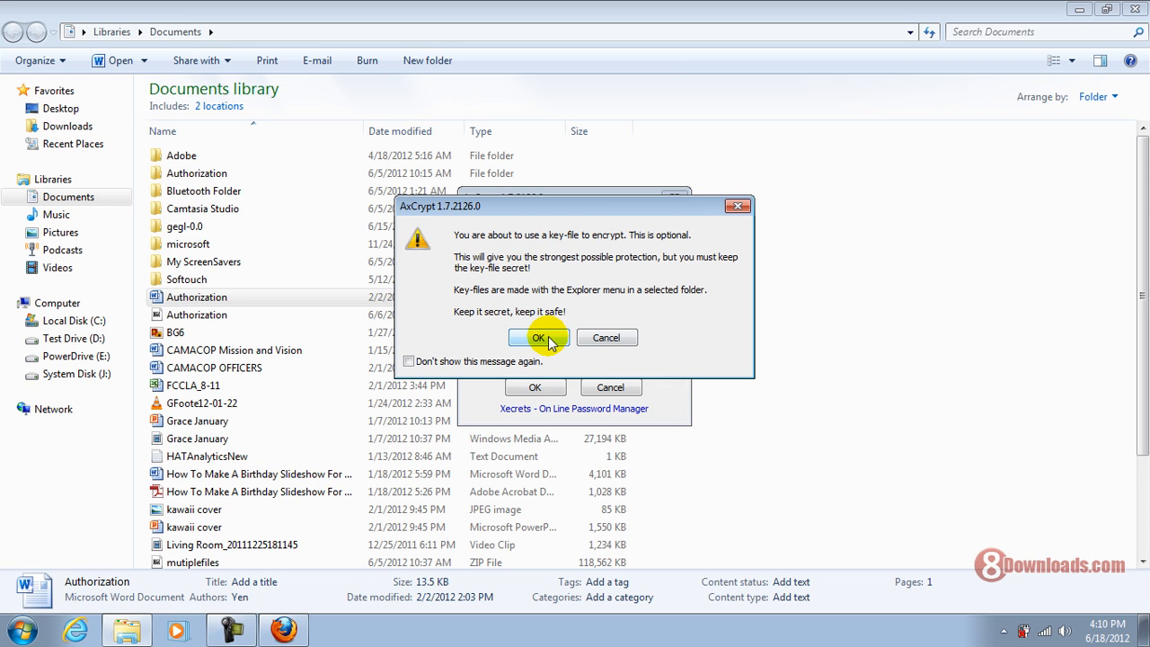
left_click(539, 336)
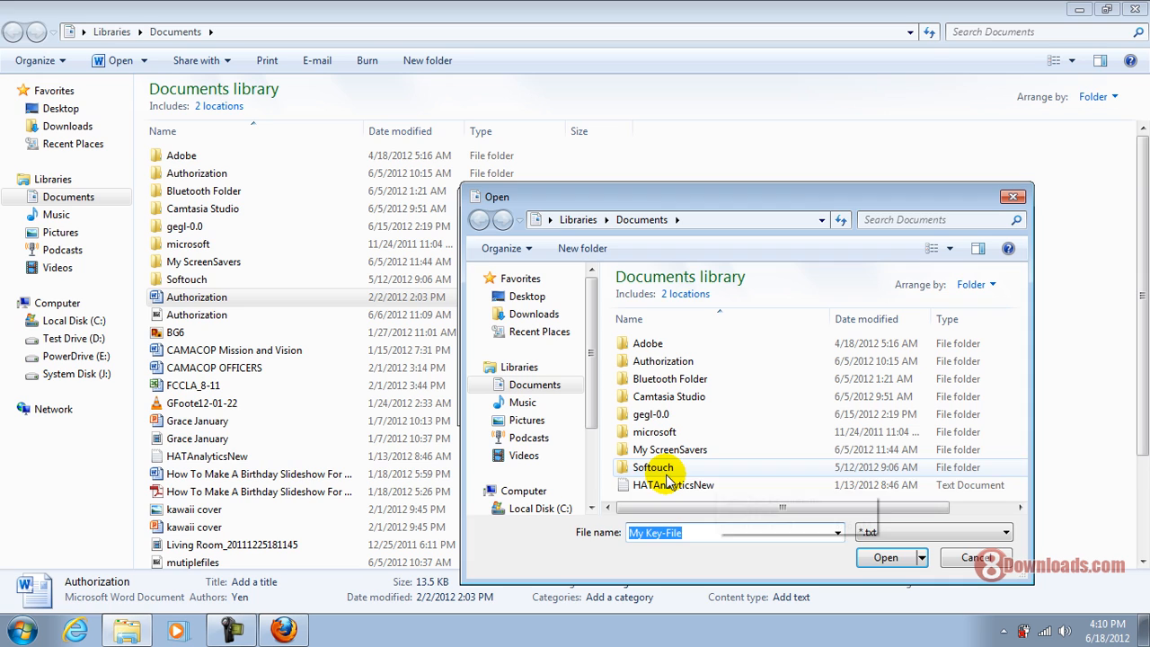
left_click(890, 557)
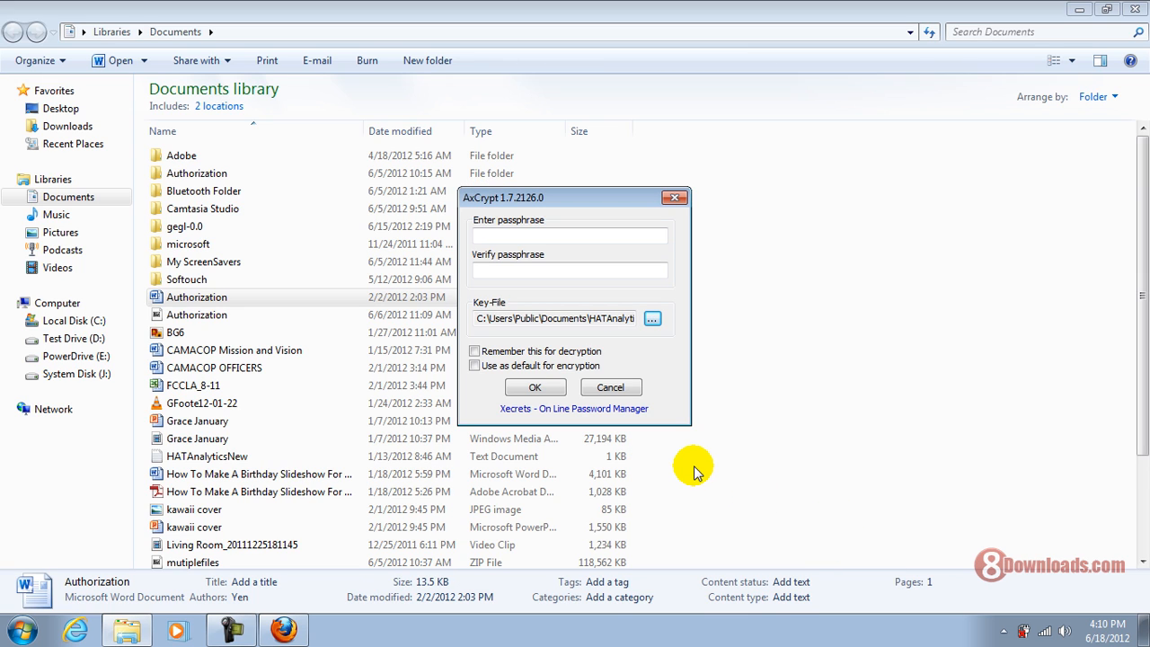
mouse_move(577, 477)
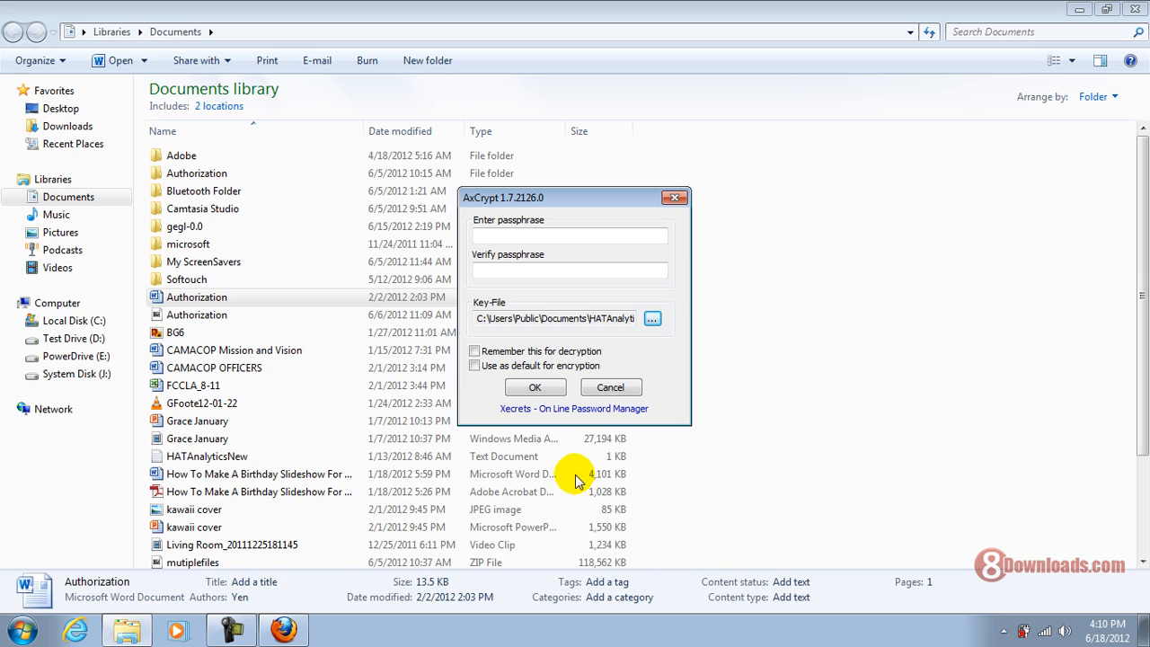
mouse_move(537, 482)
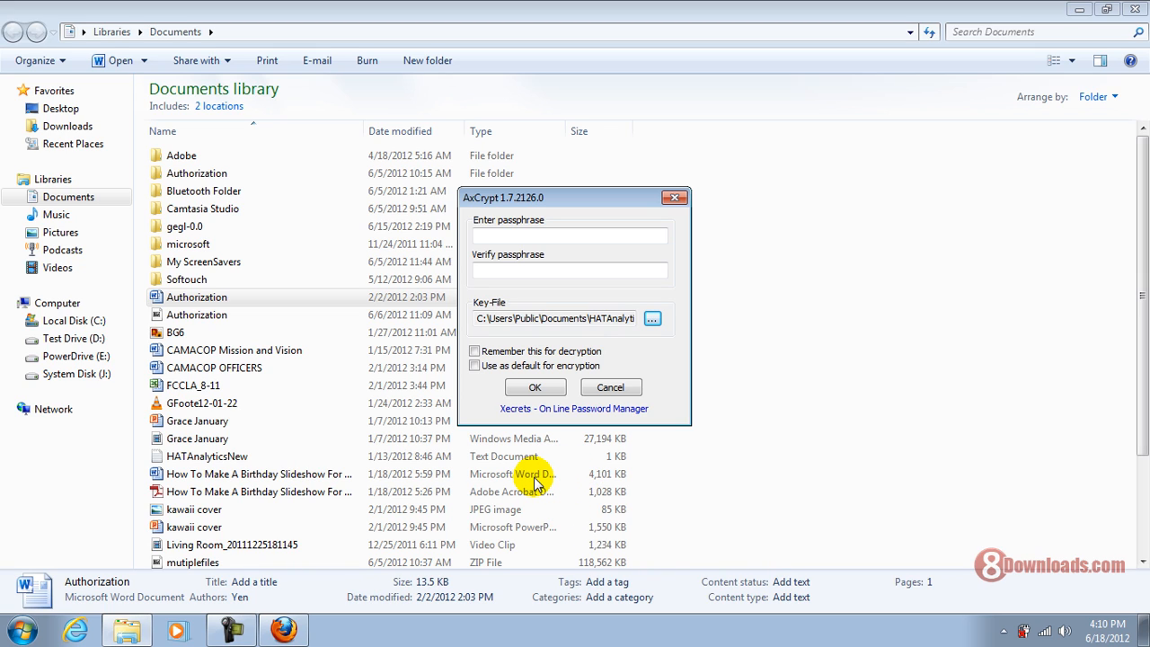
left_click(535, 388)
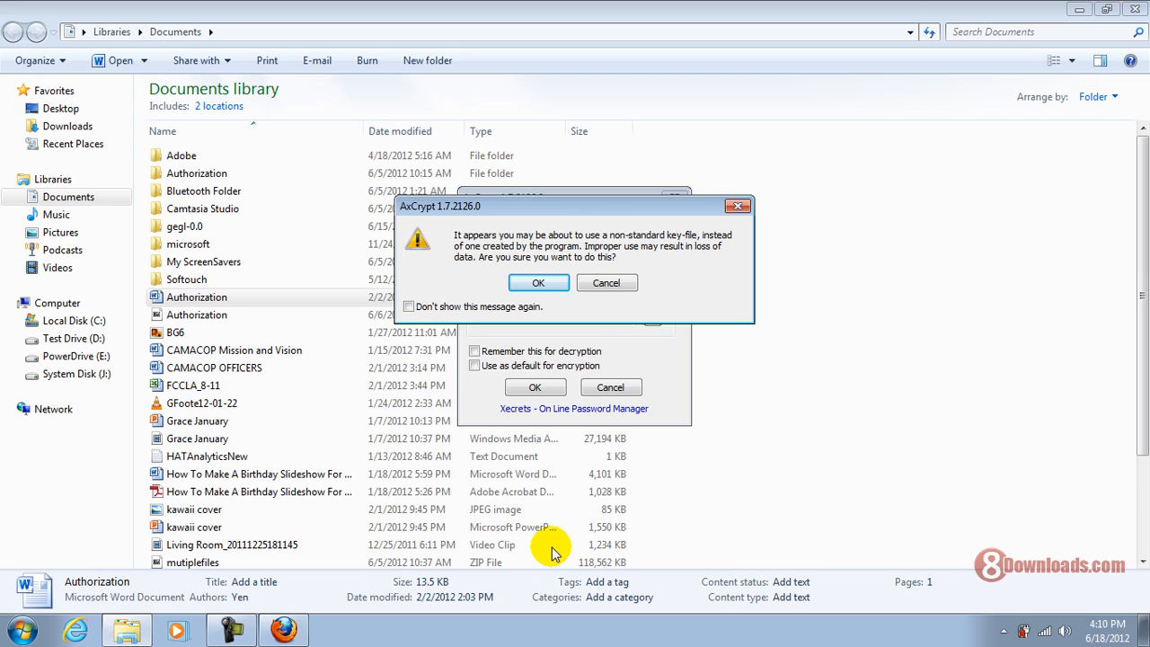
mouse_move(552, 566)
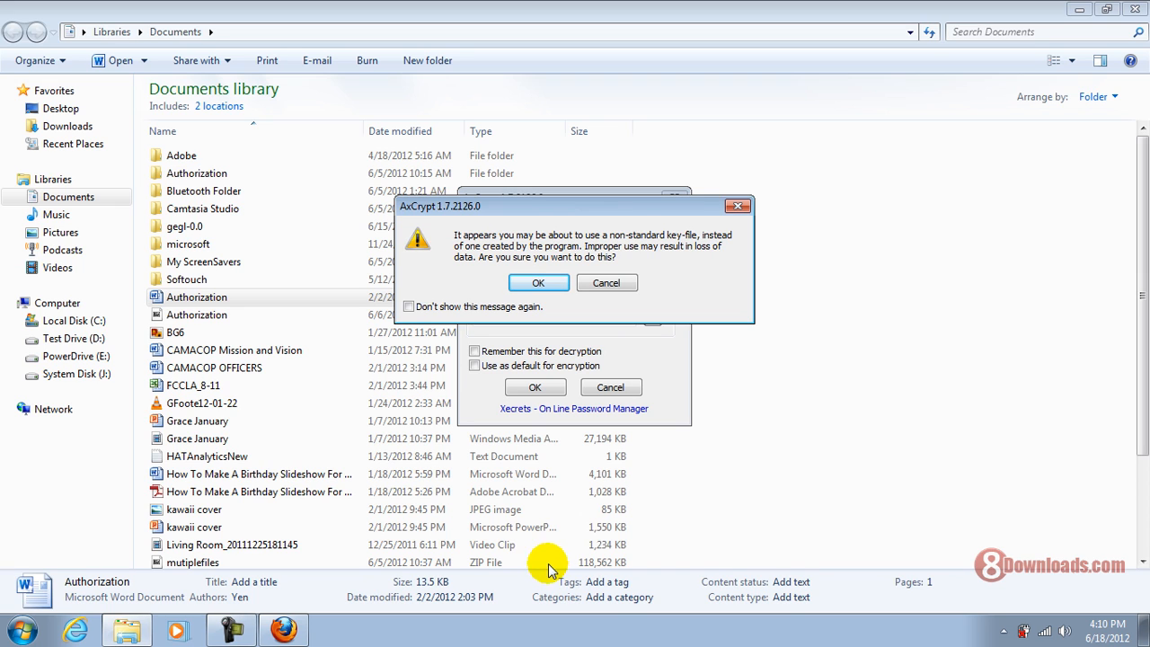
left_click(537, 282)
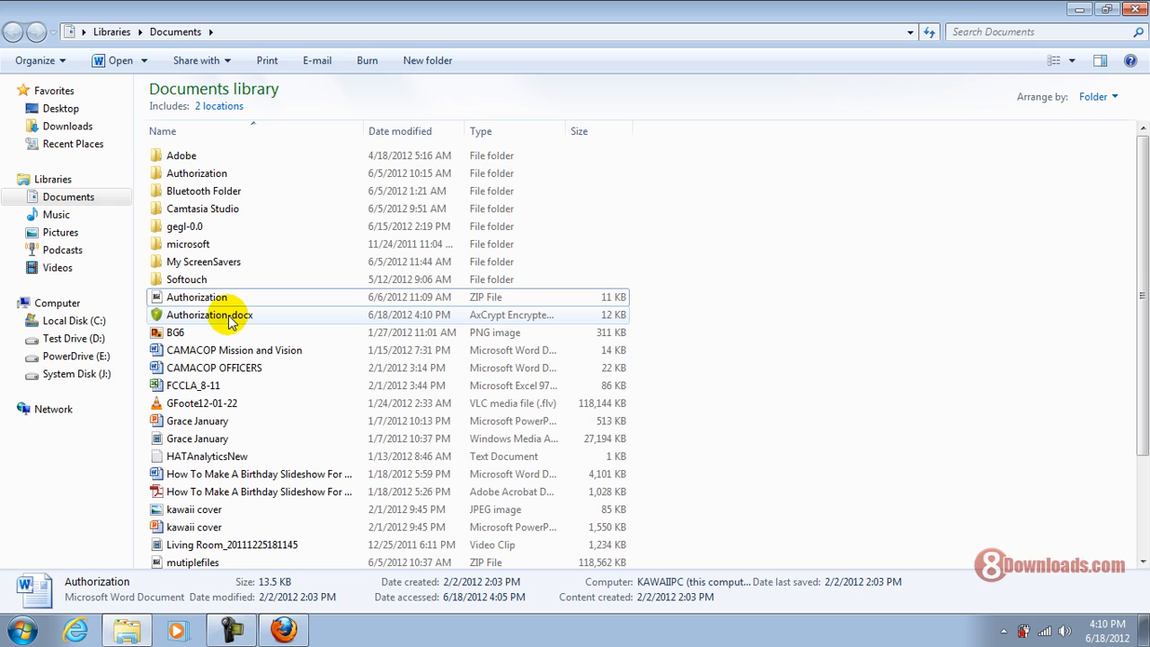
left_click(209, 314)
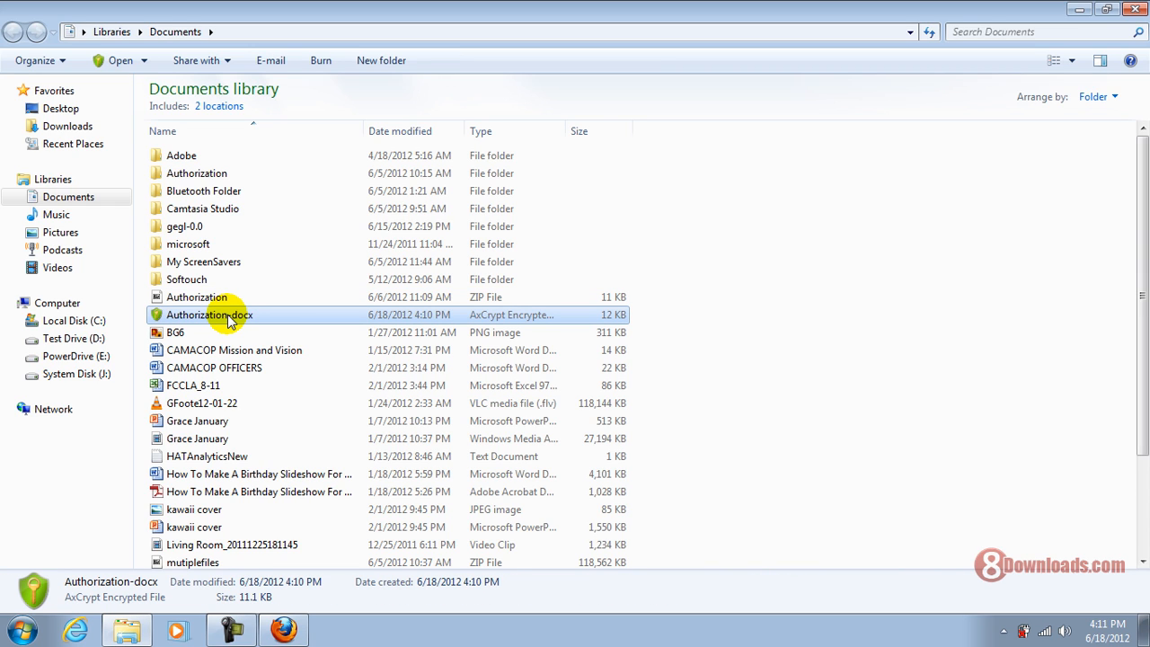
double_click(209, 314)
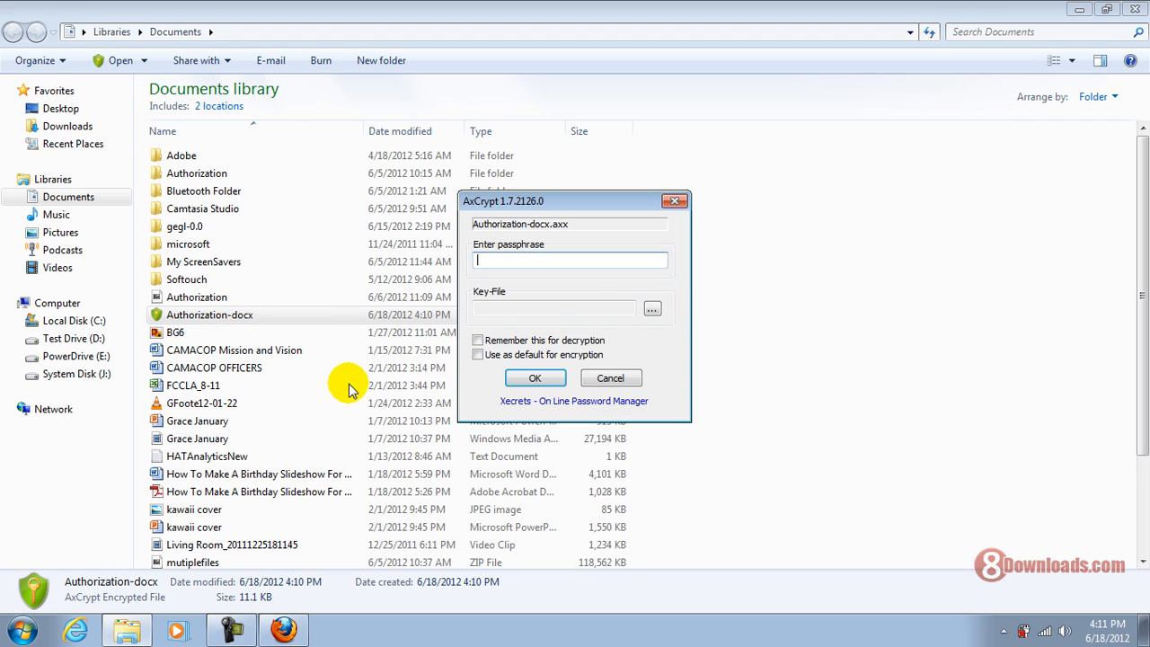
mouse_move(534, 294)
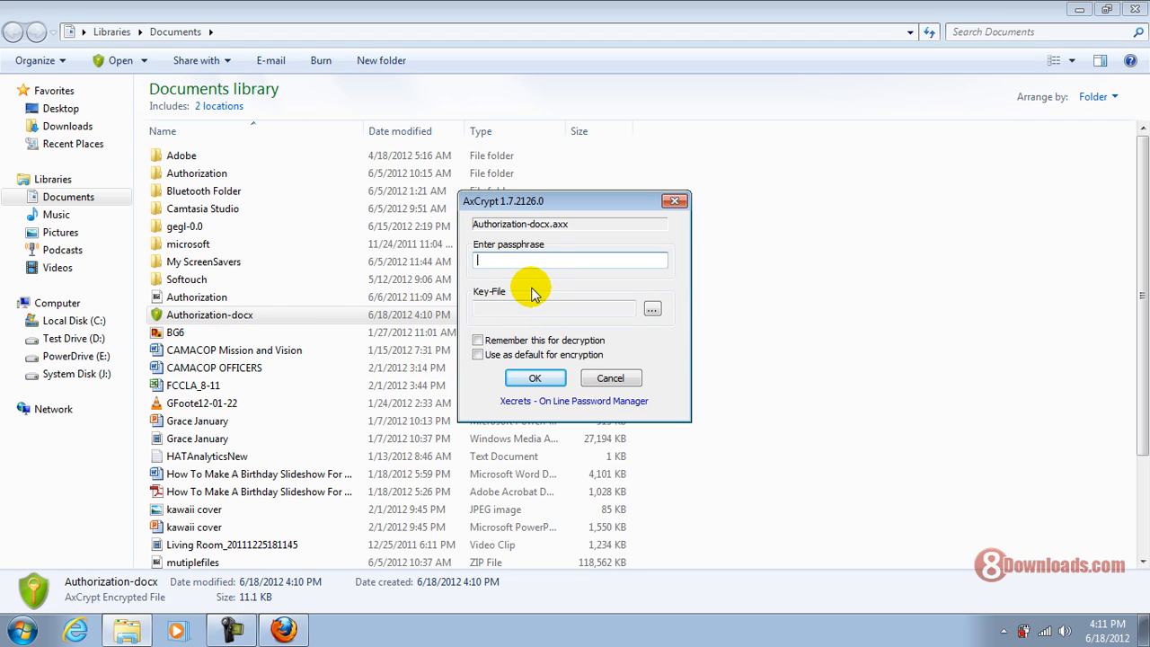
mouse_move(548, 266)
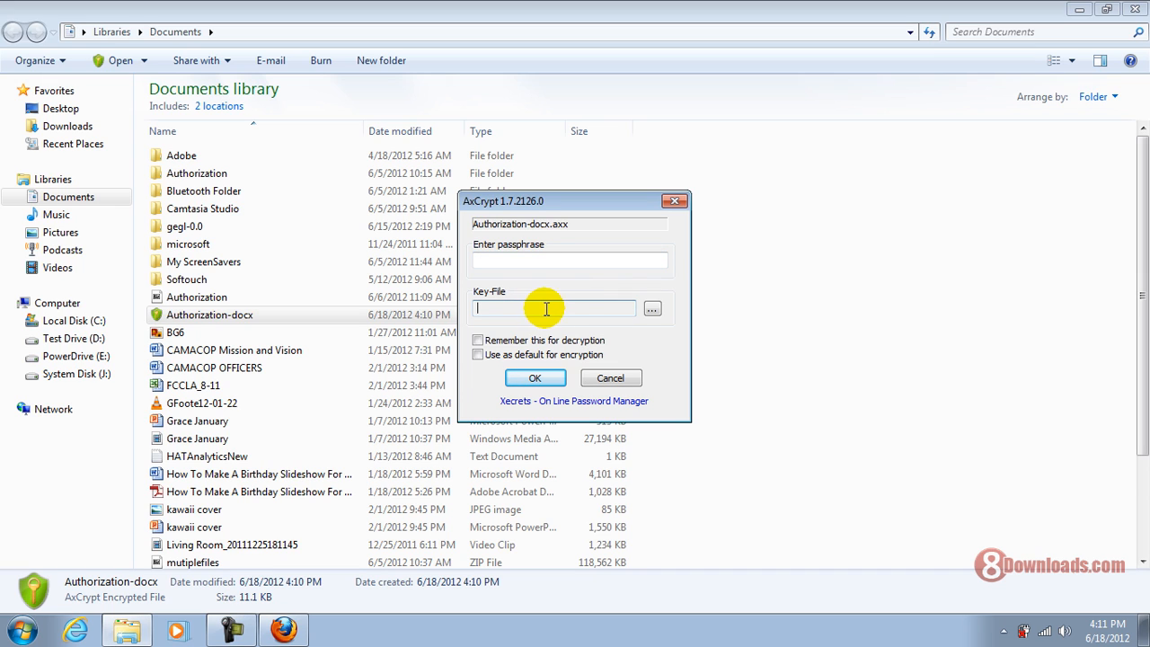
left_click(611, 377)
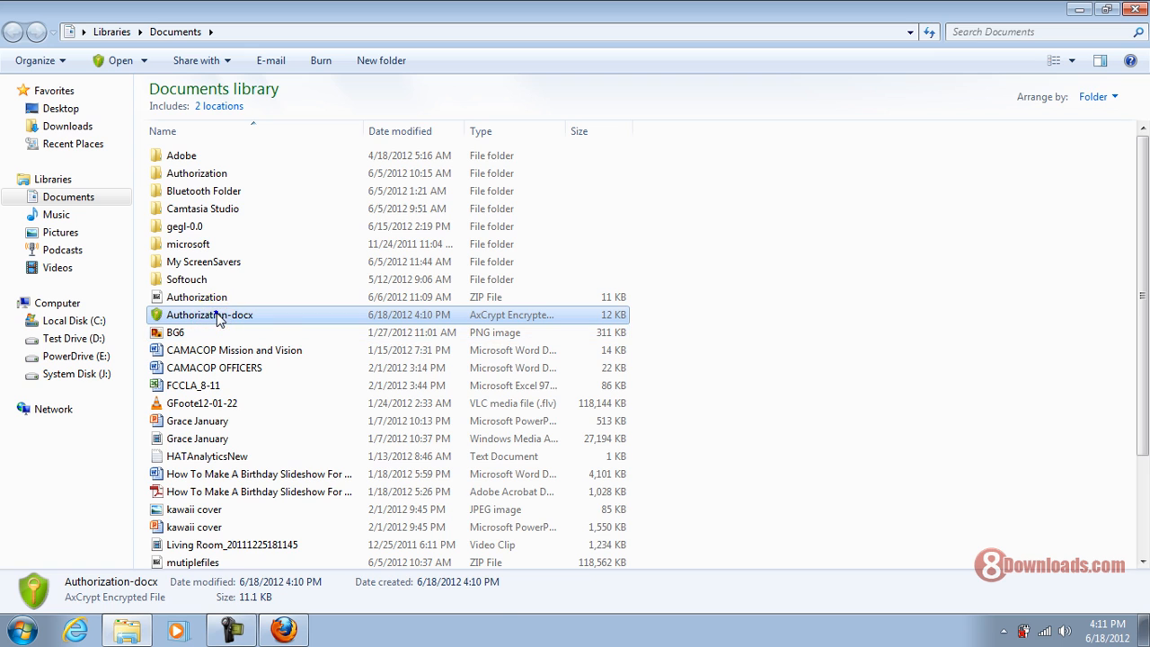
Decrypt Authorization-docx via AxCrypt Decrypt, supplying HATAnalyticsNew.txt as the key-file
right_click(210, 314)
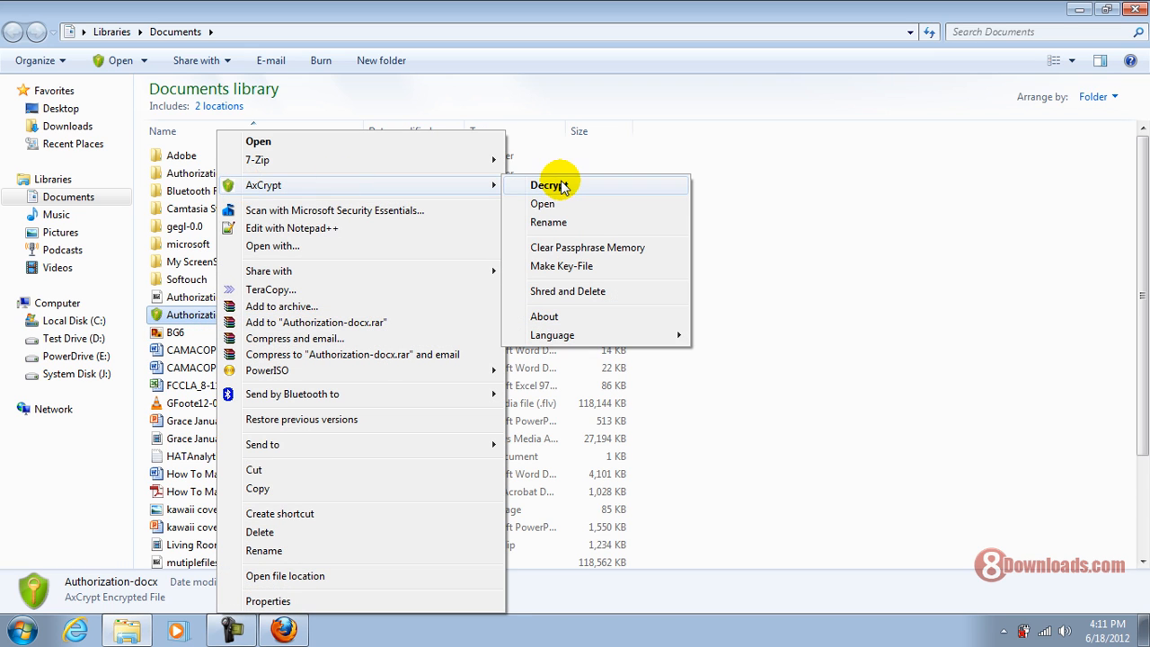
left_click(548, 185)
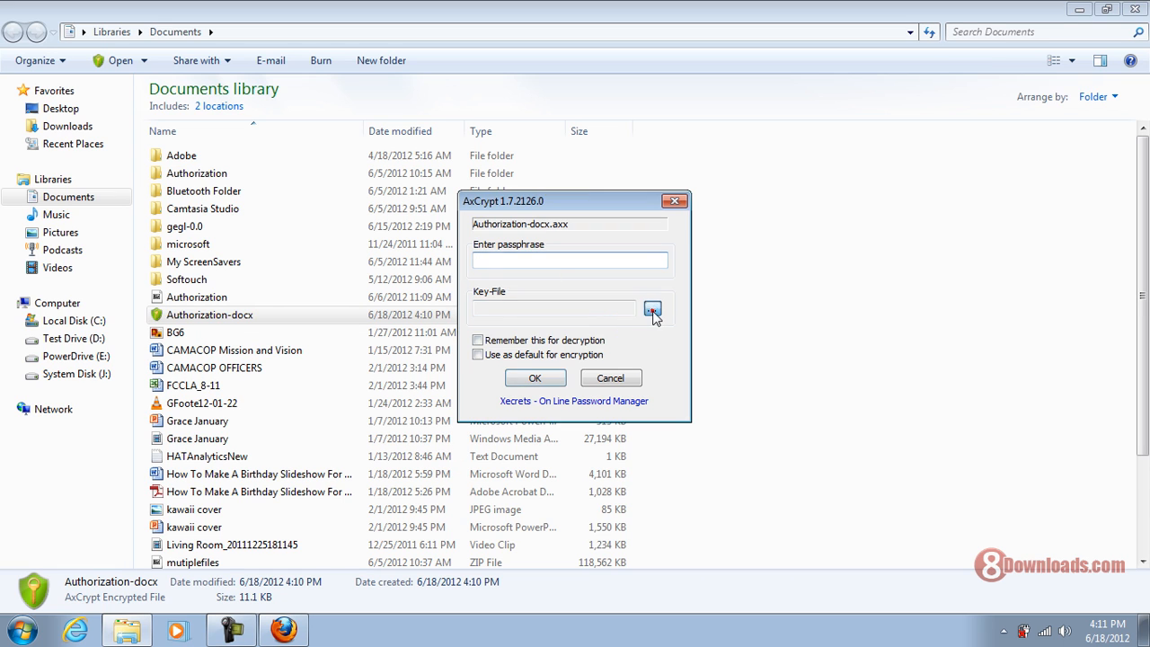
left_click(655, 310)
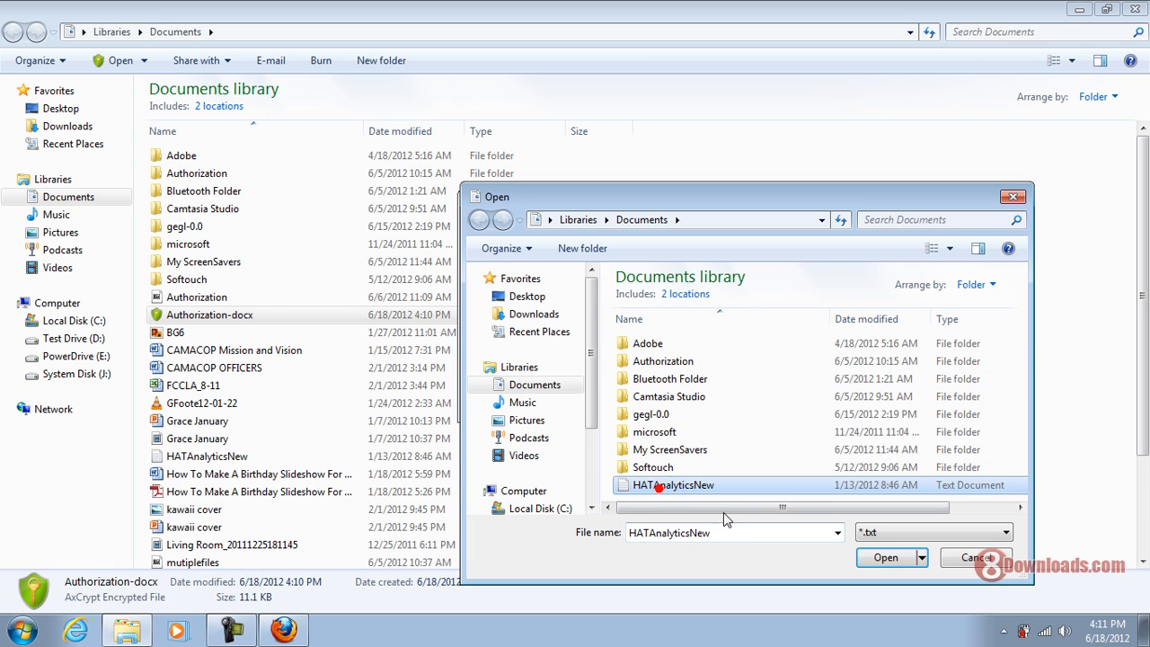
left_click(890, 558)
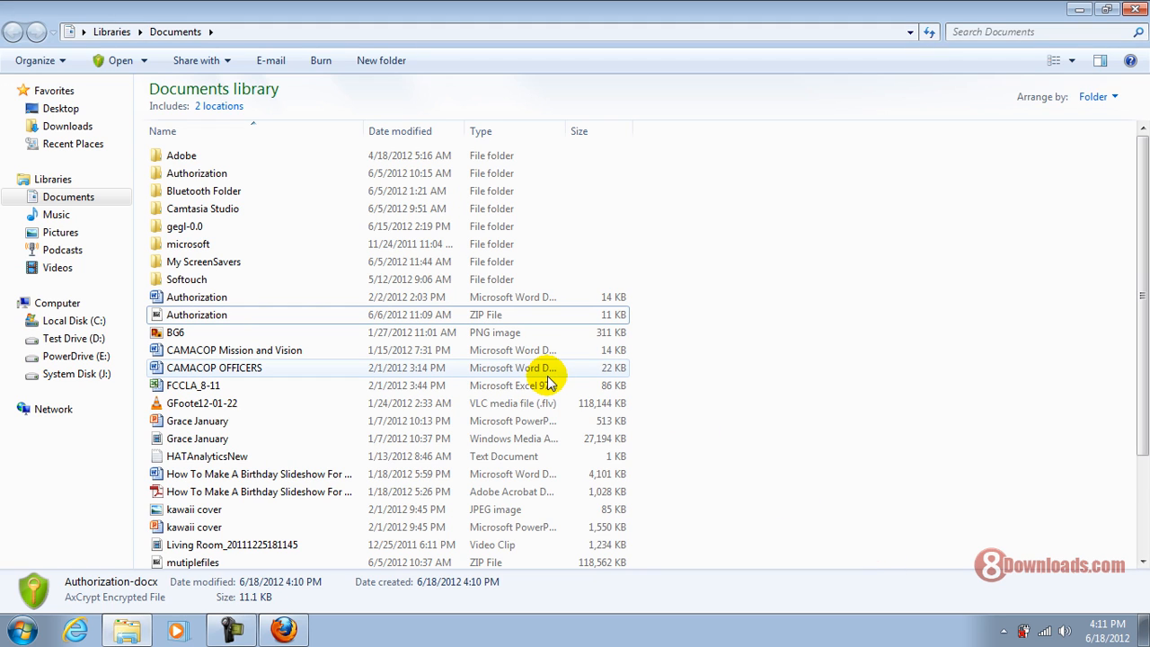
mouse_move(197, 297)
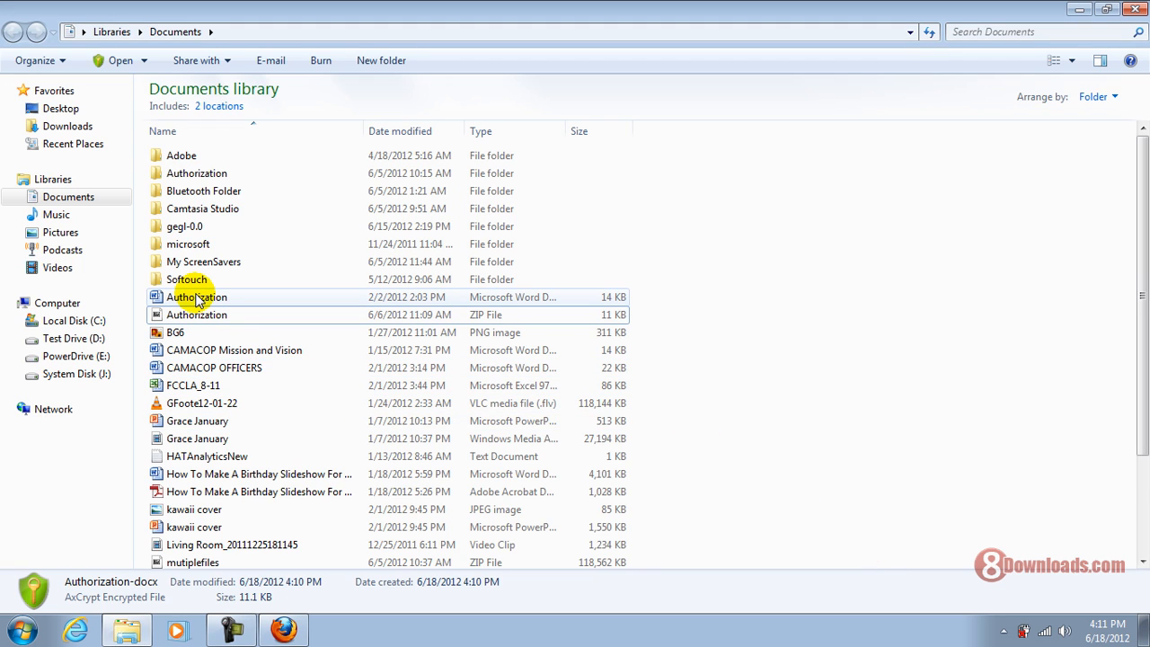
mouse_move(199, 296)
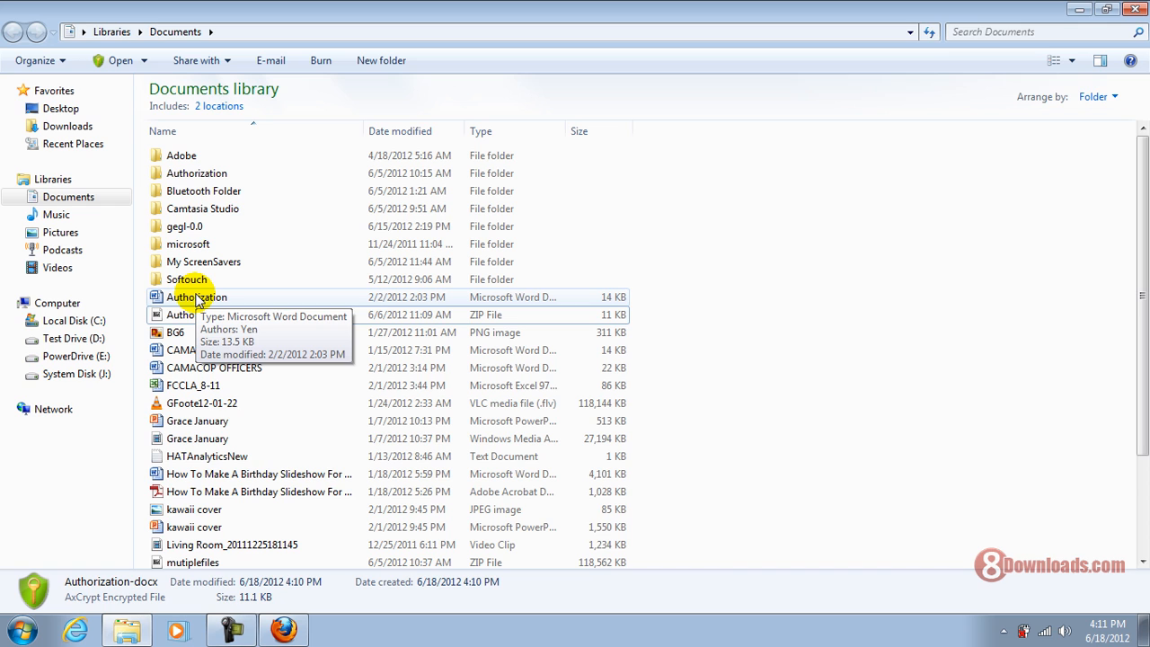